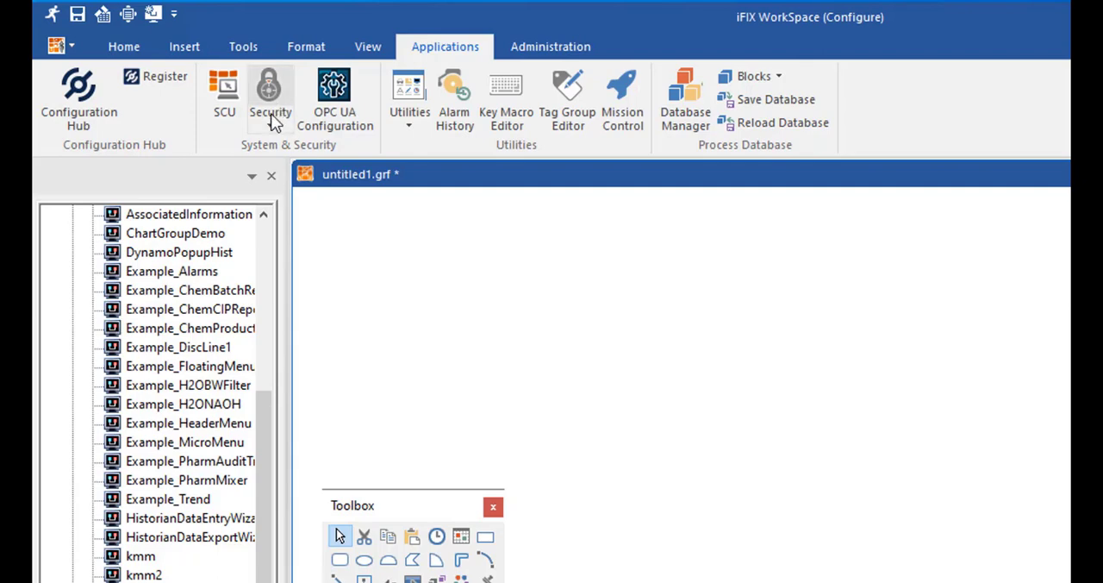
# Launch the Security Configuration Utility from the Applications tab's Security menu
pyautogui.click(269, 99)
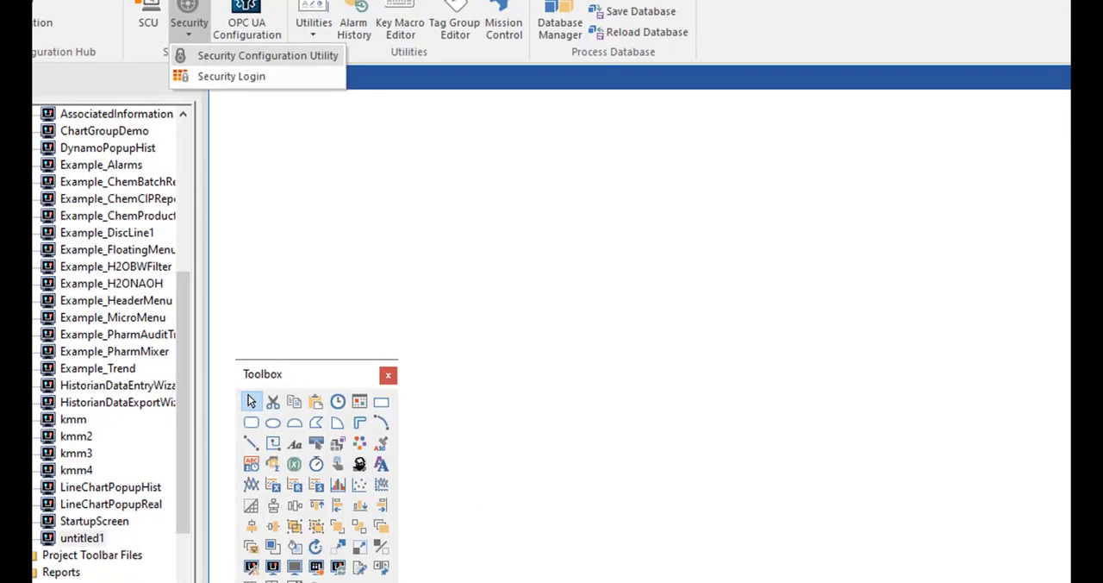
pyautogui.click(268, 56)
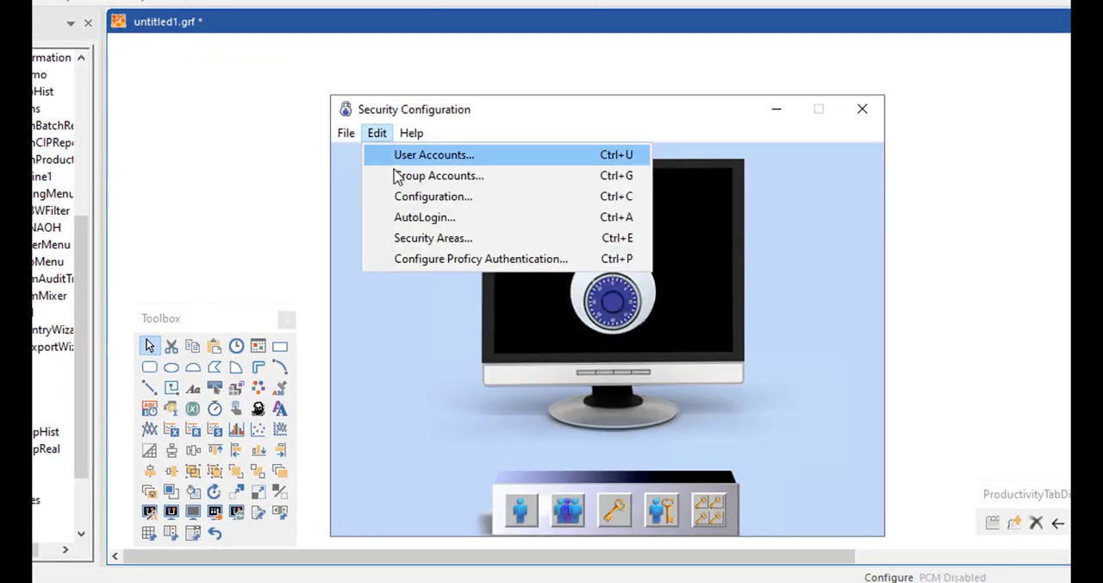
pyautogui.moveTo(432, 195)
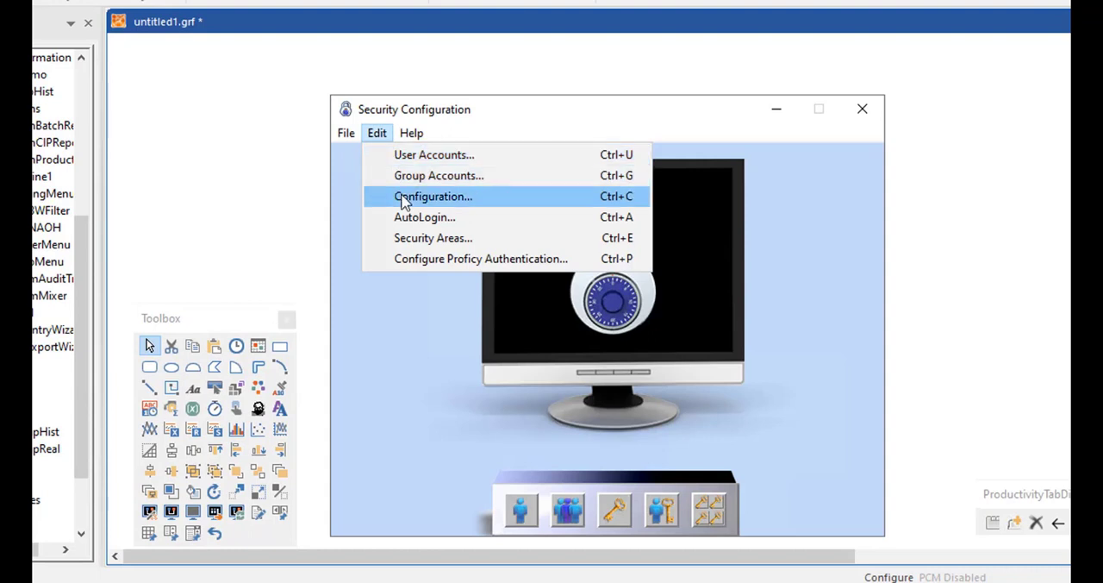
# Set User Based Security to Enabled in the Edit > Configuration dialog
pyautogui.click(432, 196)
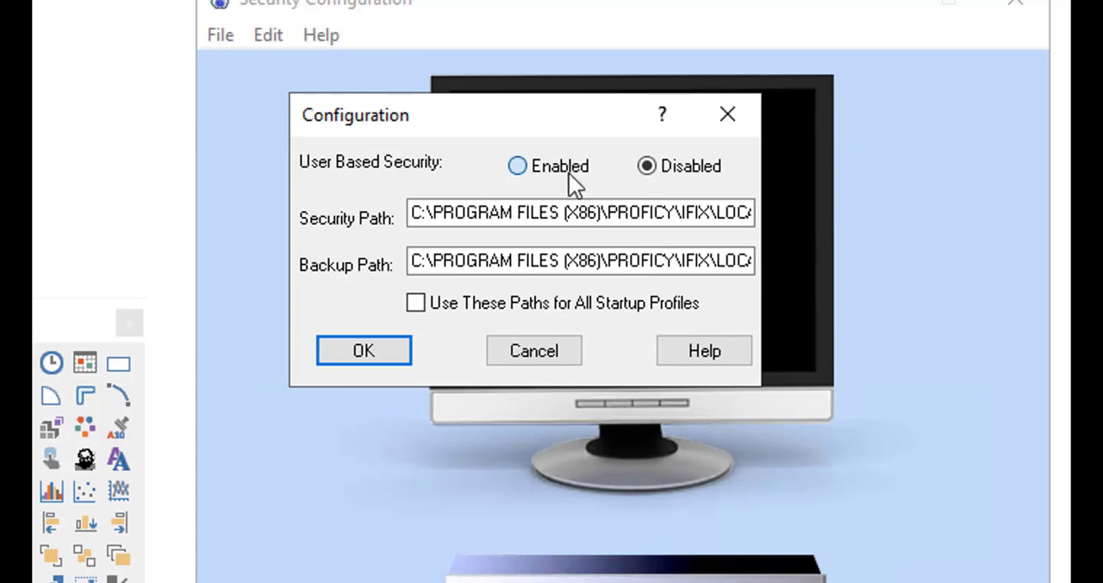
pyautogui.click(517, 165)
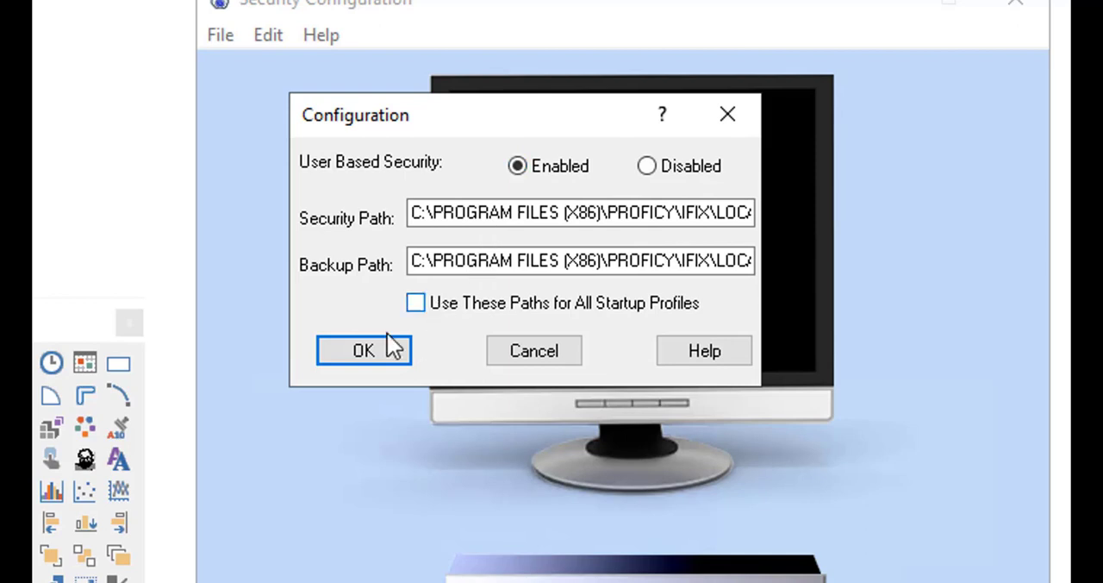
pyautogui.click(363, 350)
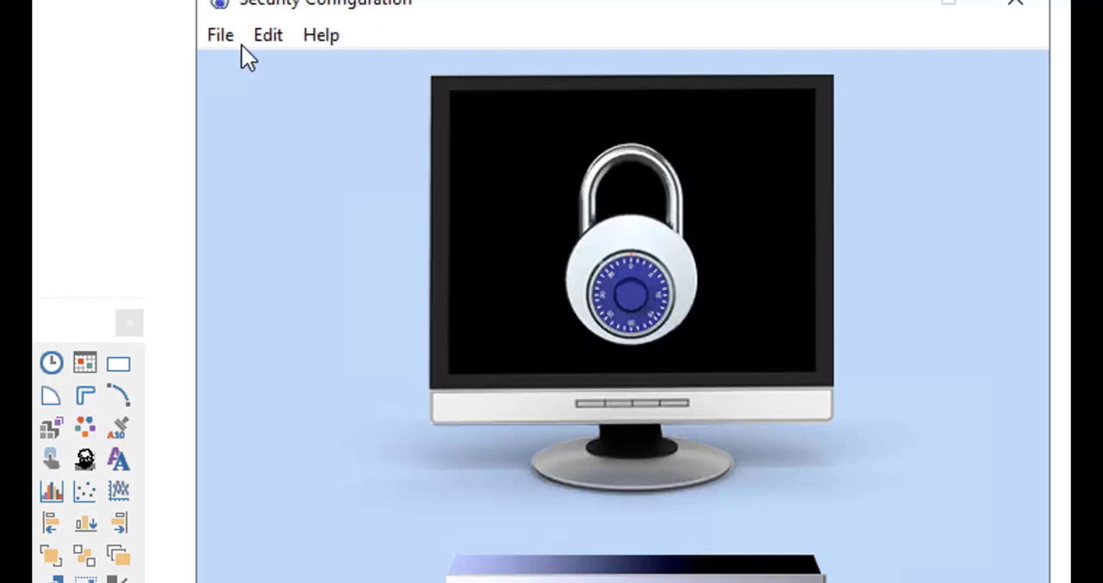
# Exit the security configuration utility, saving the new configuration
pyautogui.click(219, 34)
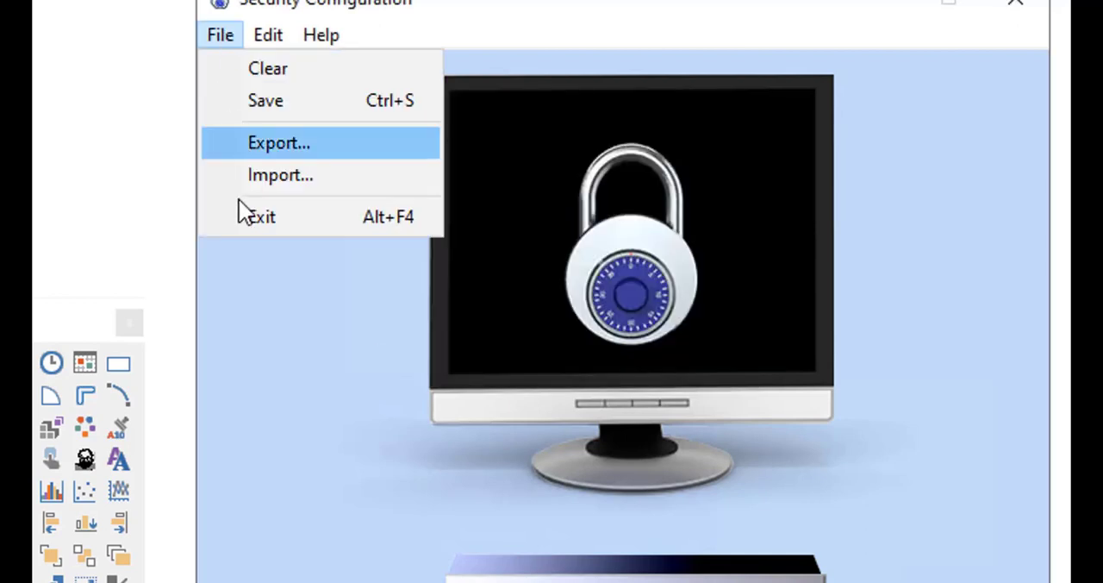
pyautogui.click(278, 142)
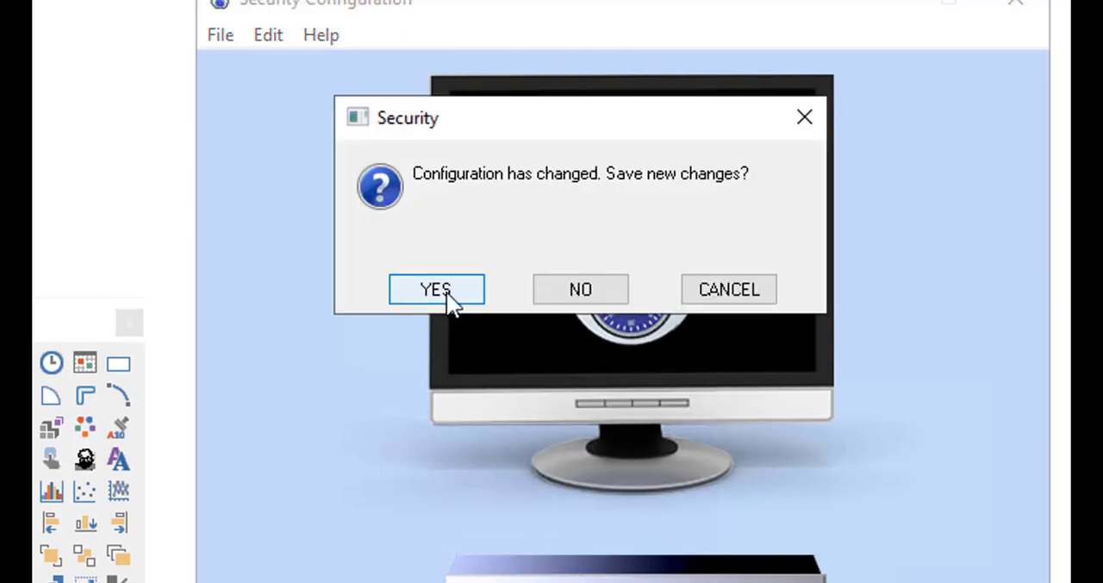
pyautogui.click(436, 289)
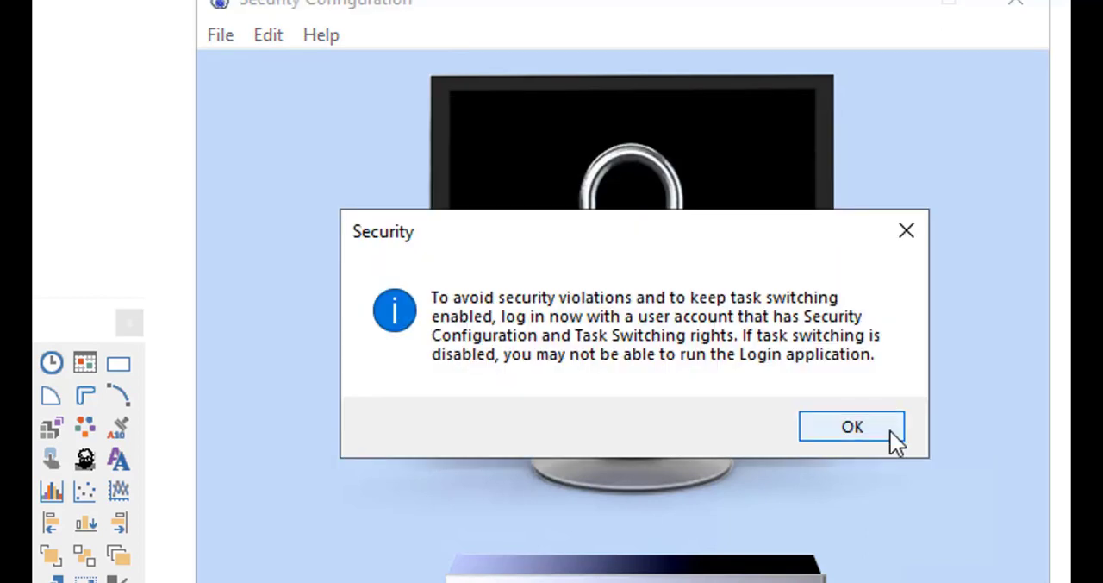
pyautogui.moveTo(864, 435)
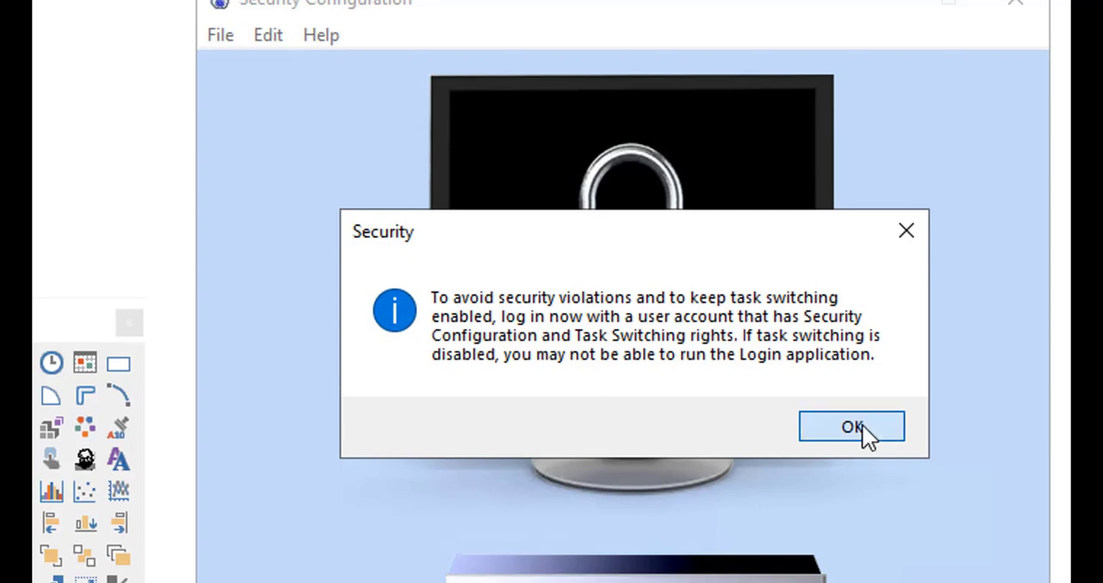
# Log in as 'admin' with its password and accept the default-accounts warning
pyautogui.click(852, 427)
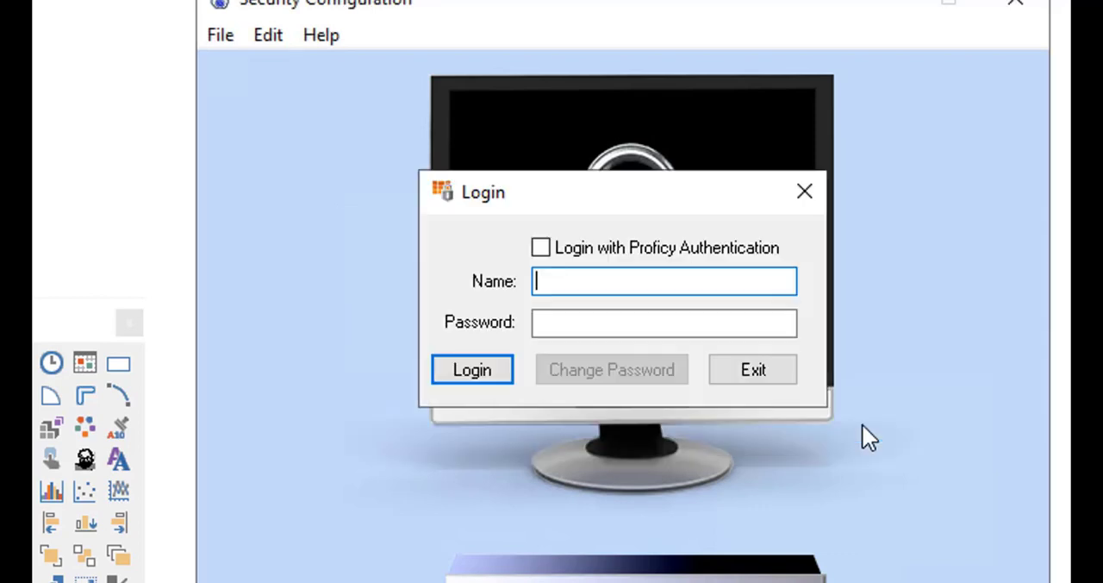
pyautogui.moveTo(869, 438)
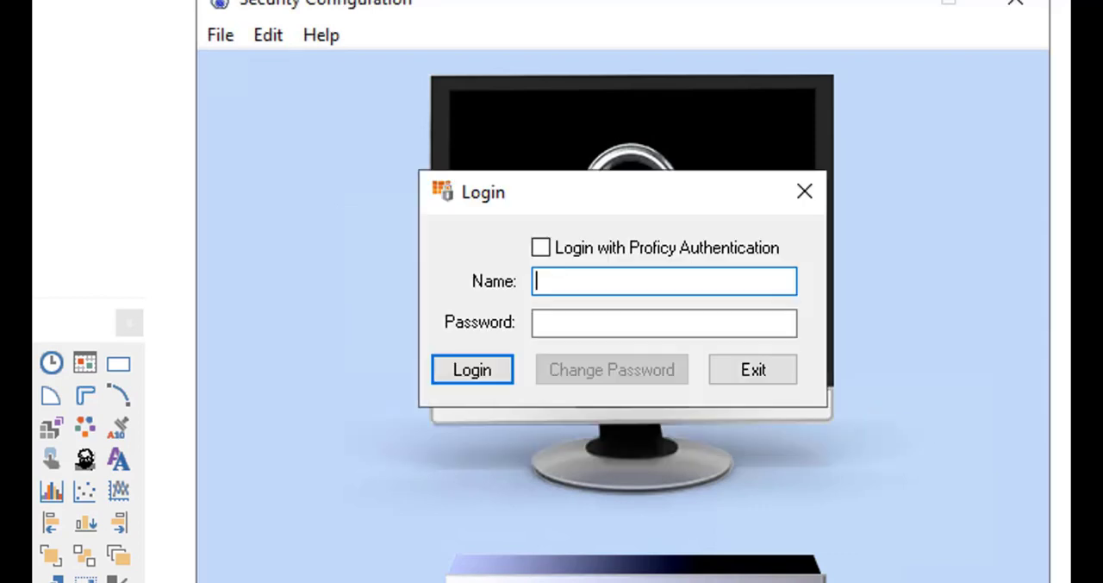
pyautogui.write('ad')
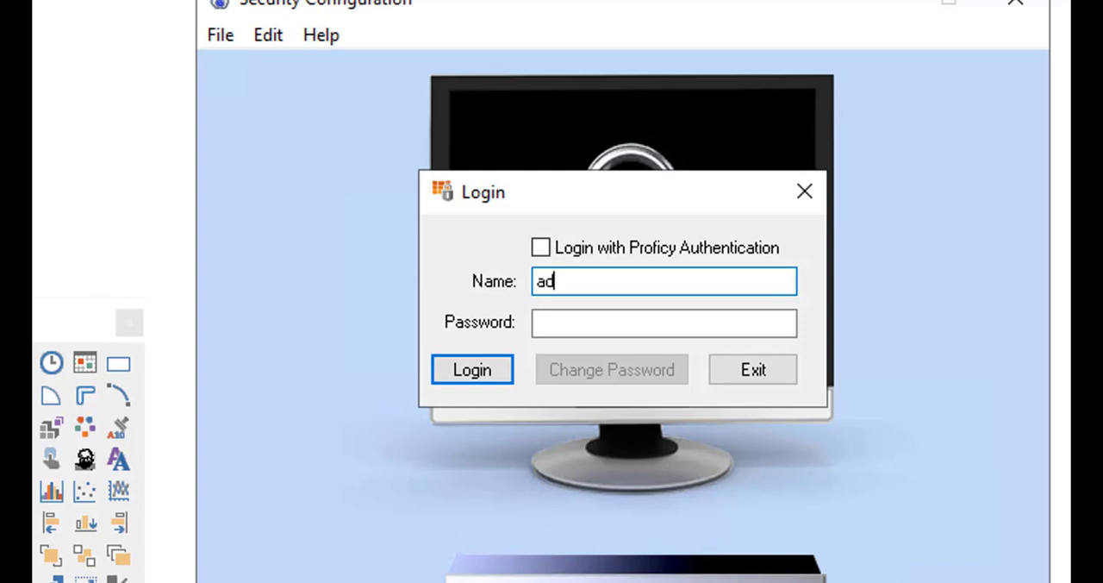
pyautogui.write('min')
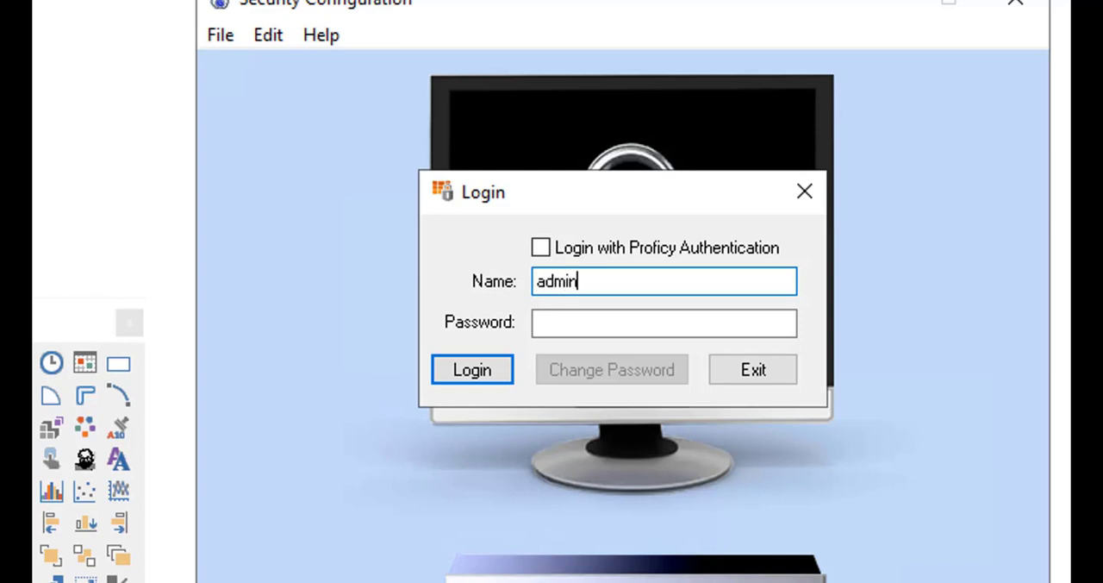
pyautogui.click(664, 322)
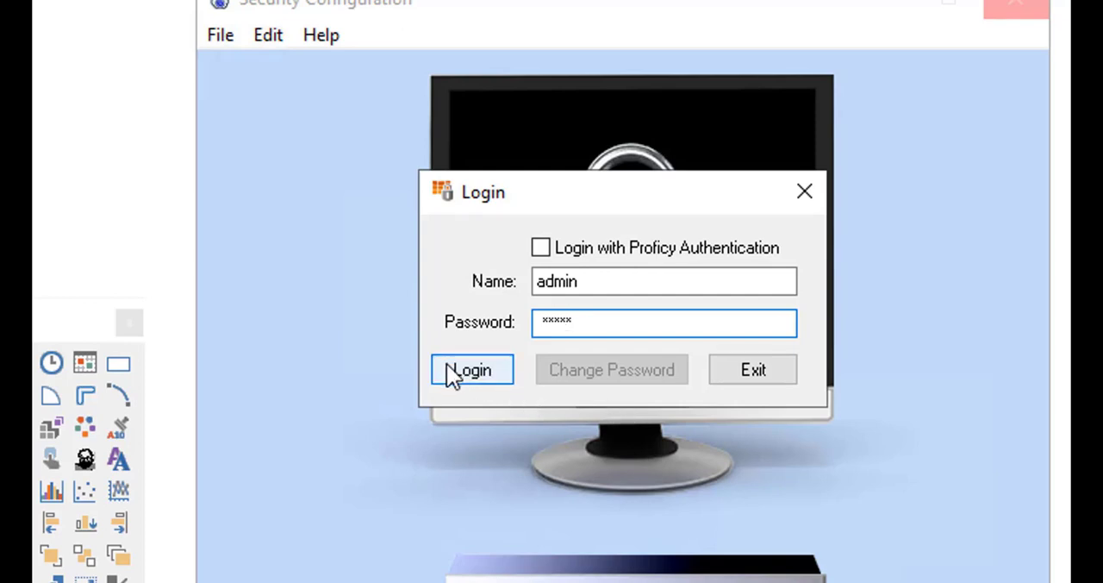
pyautogui.click(471, 369)
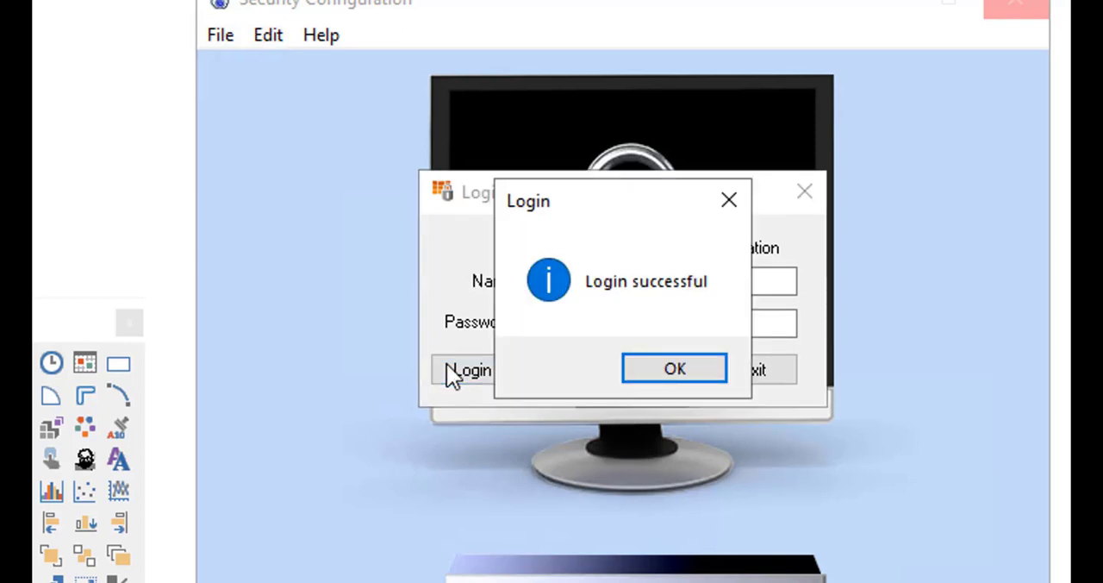
pyautogui.moveTo(674, 368)
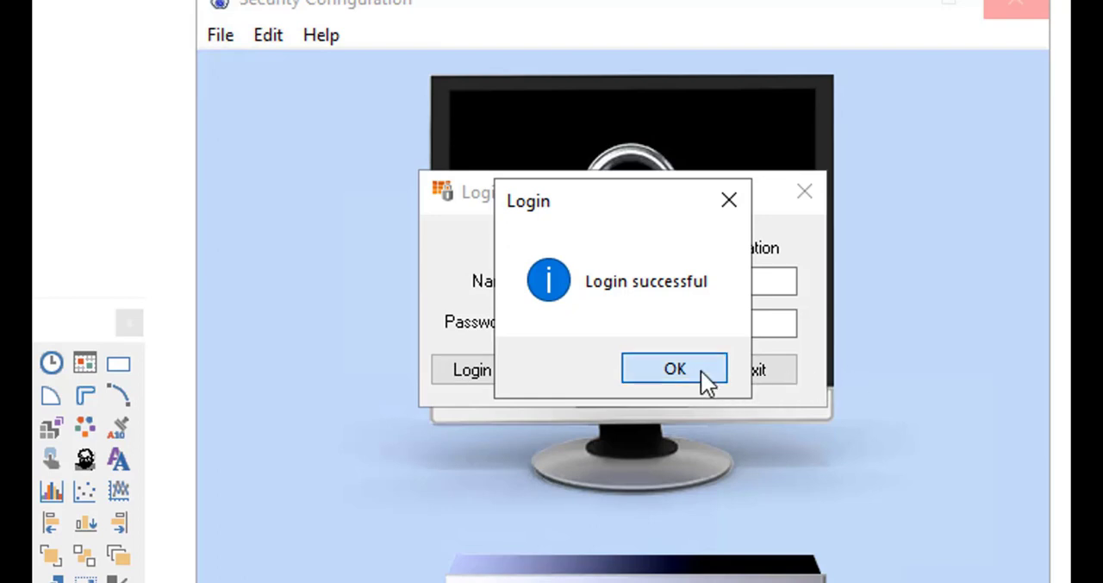
pyautogui.click(675, 368)
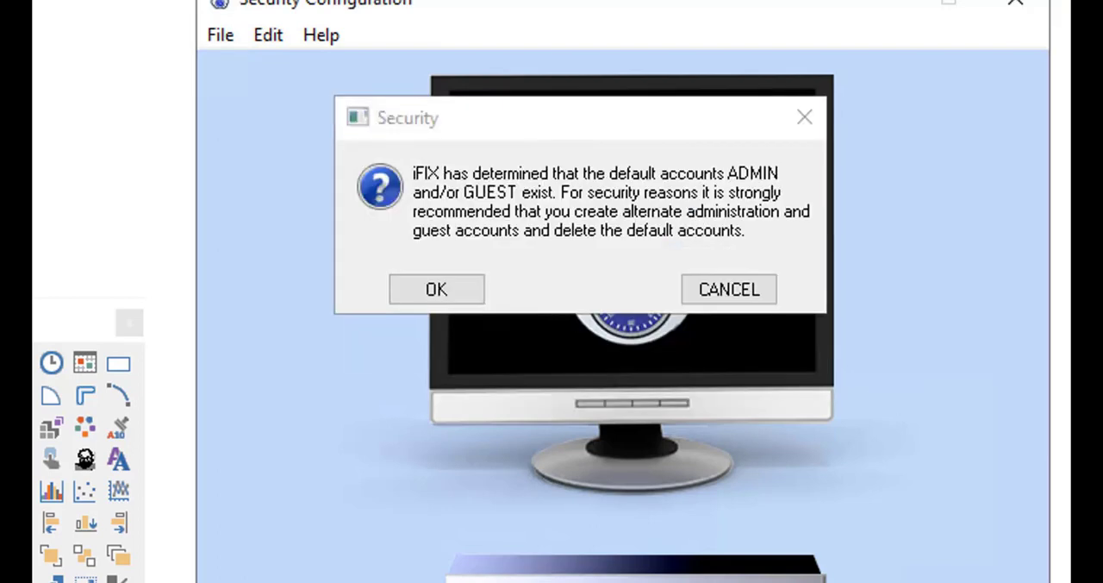
pyautogui.moveTo(399, 300)
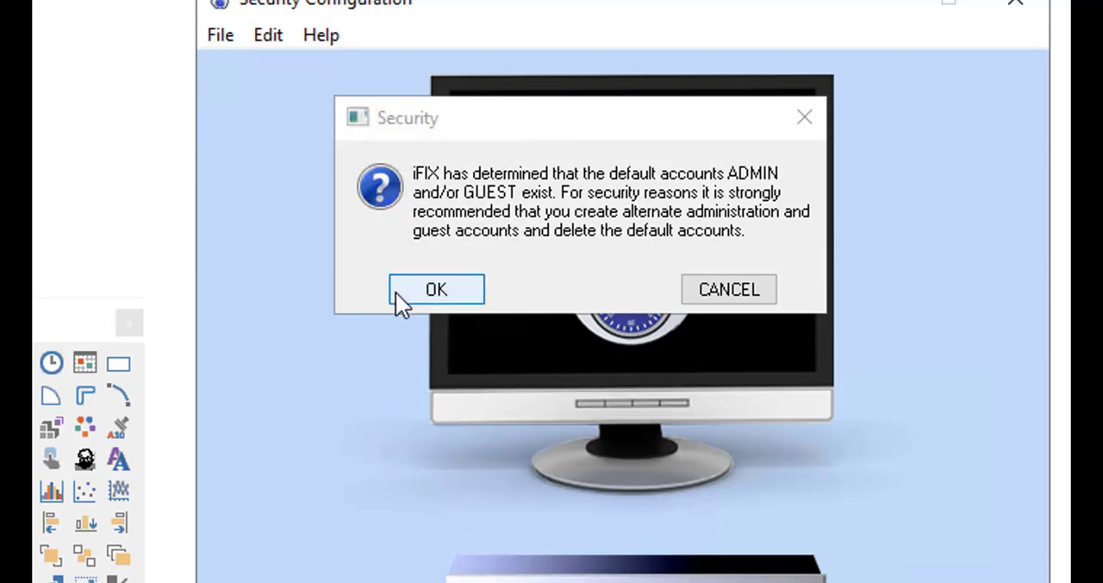
pyautogui.click(436, 289)
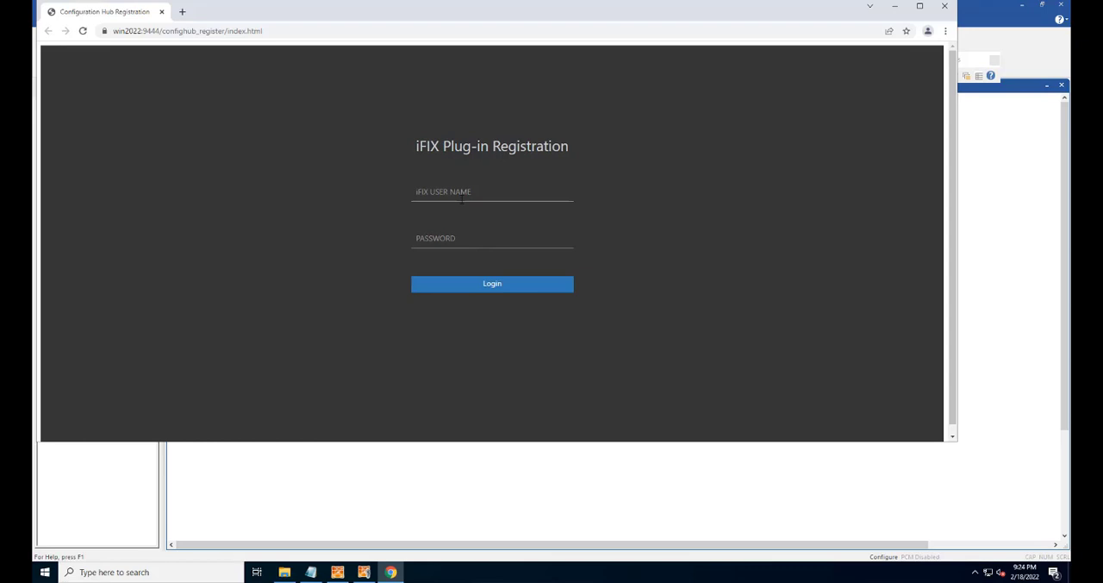
# Log into iFIX Plug-in Registration with user name 'admin' and its password
pyautogui.write('admin')
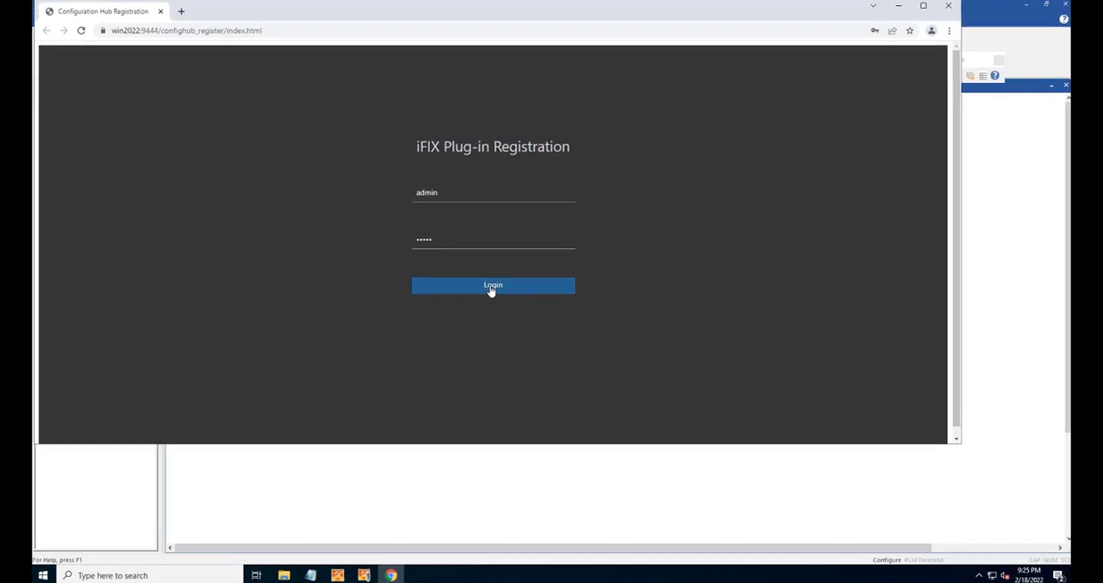
pyautogui.click(492, 285)
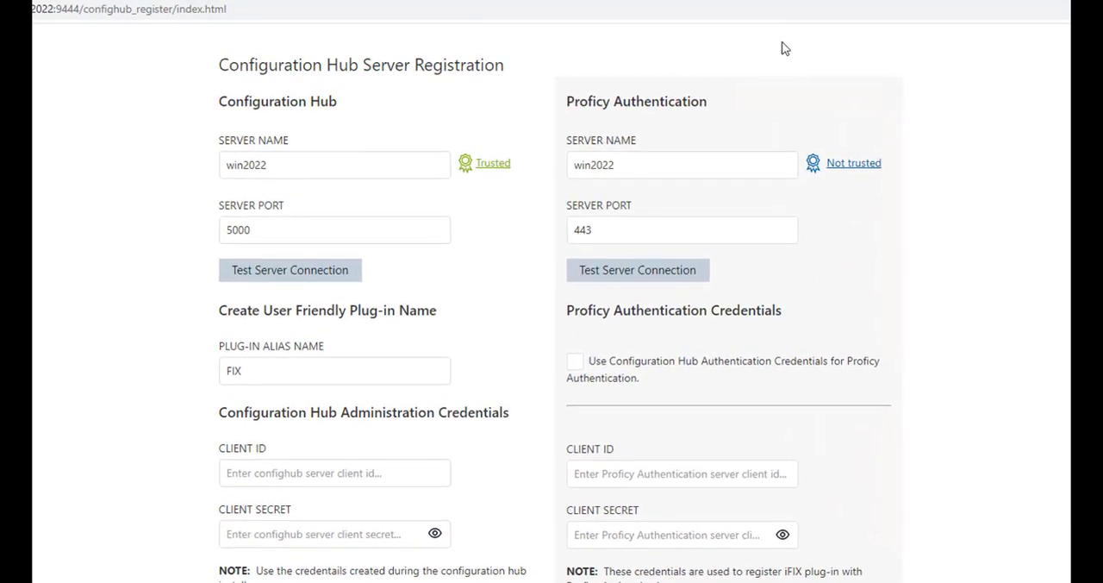
pyautogui.moveTo(822, 9)
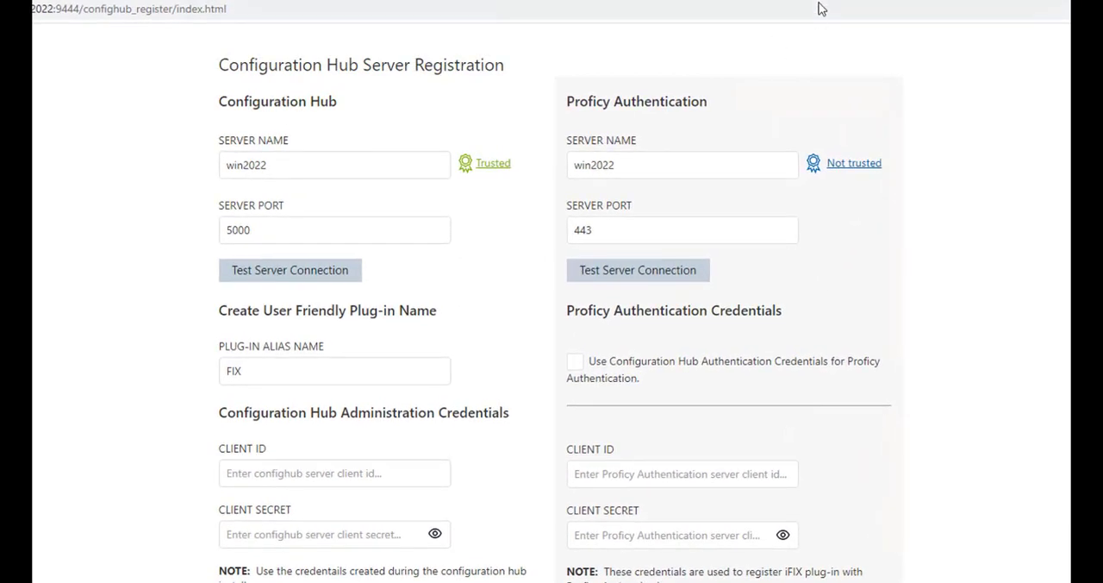
# Enter the Configuration Hub admin Client ID and Secret, then trust the Proficy Authentication certificate
pyautogui.click(289, 270)
pyautogui.write('a')
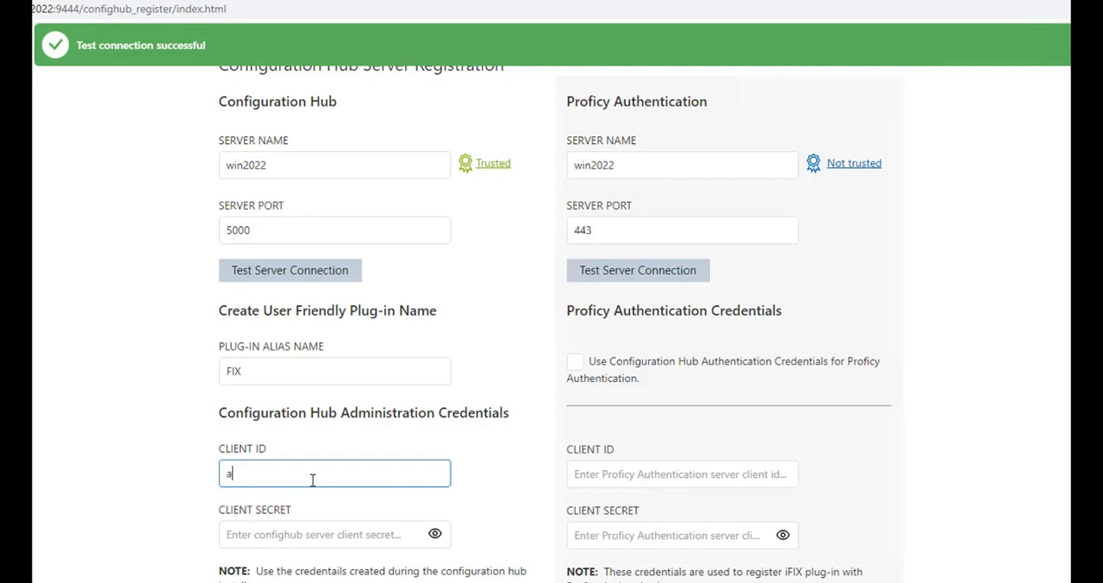
pyautogui.write('dmin')
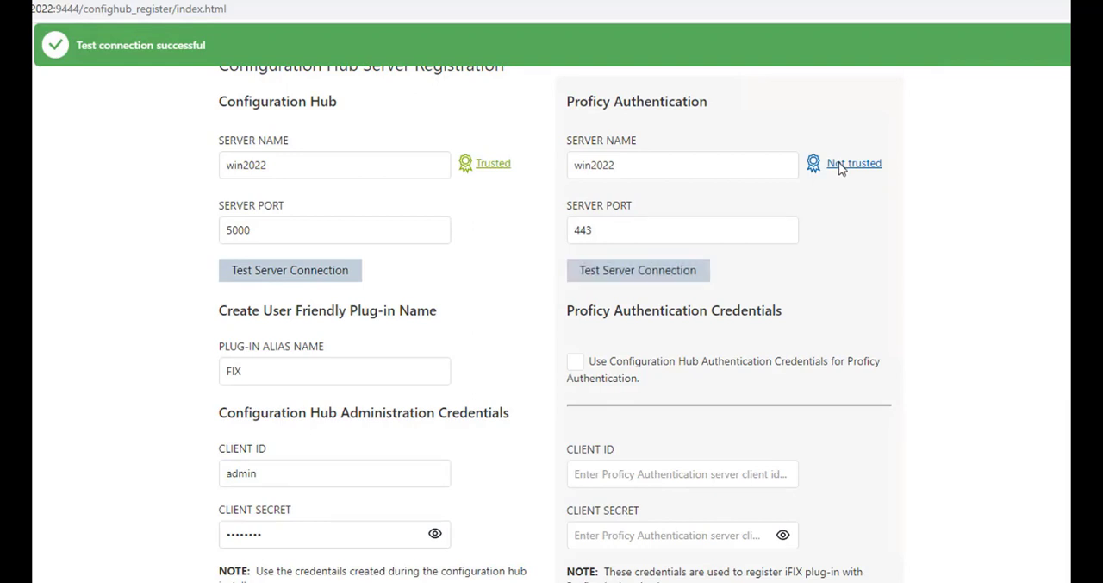
pyautogui.click(854, 163)
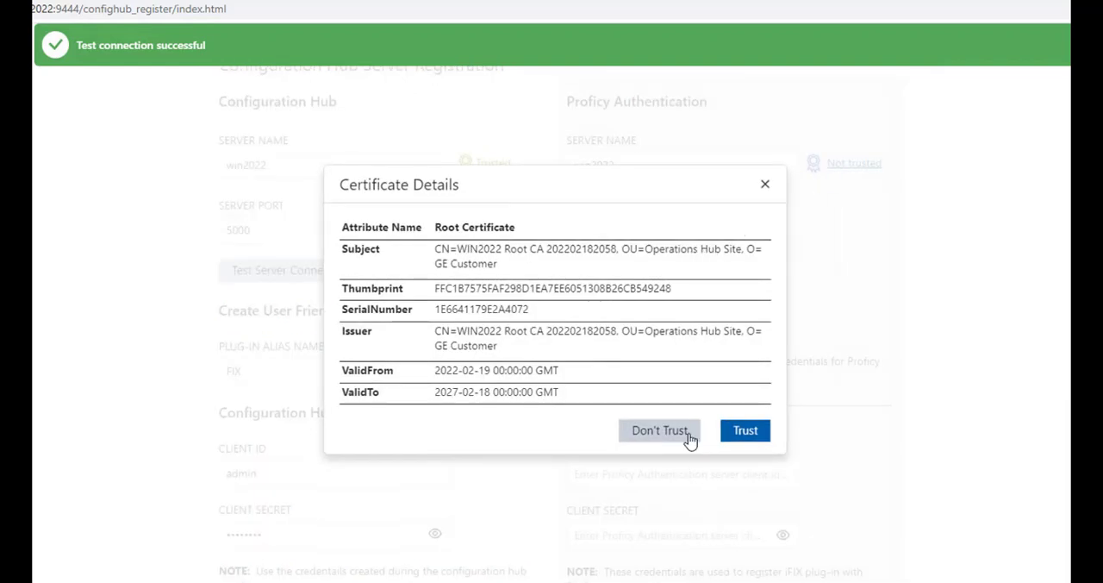
pyautogui.moveTo(741, 426)
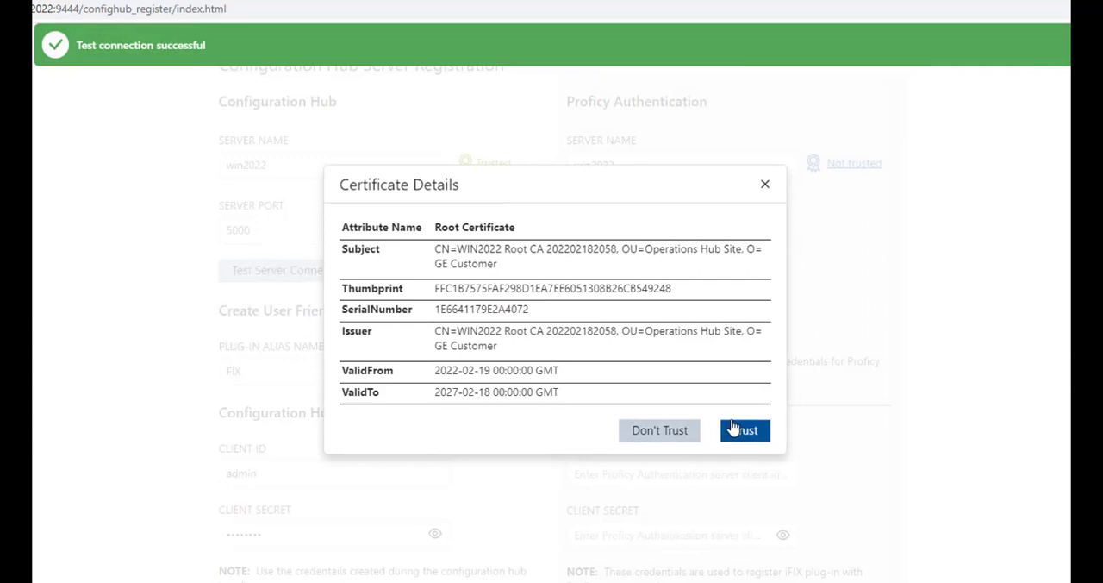
pyautogui.click(744, 430)
pyautogui.write('admin')
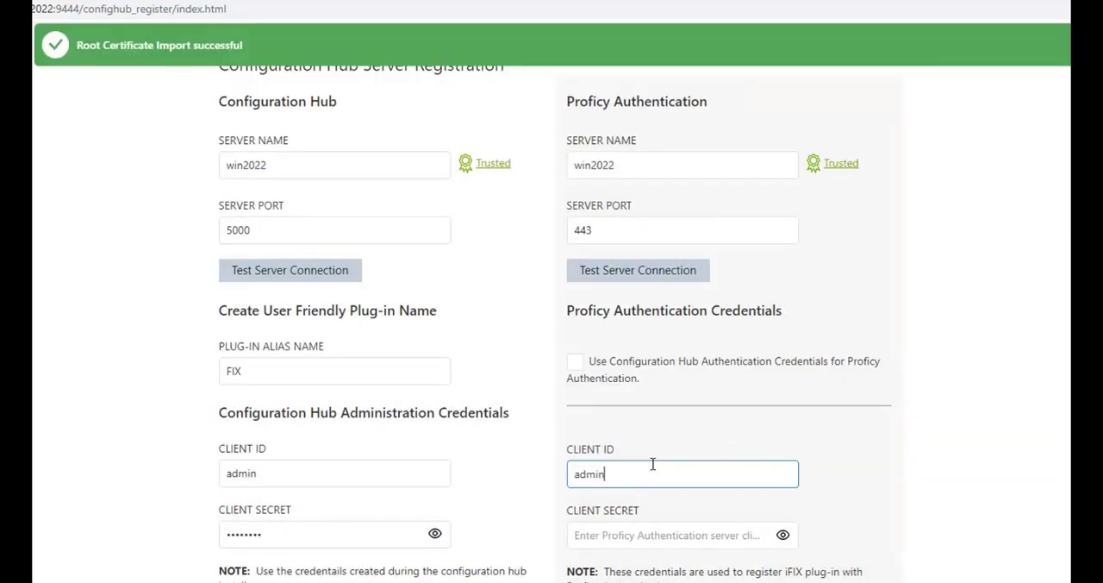
# Enter the Proficy Authentication client secret, register the plug-in and dismiss the success message
pyautogui.click(680, 534)
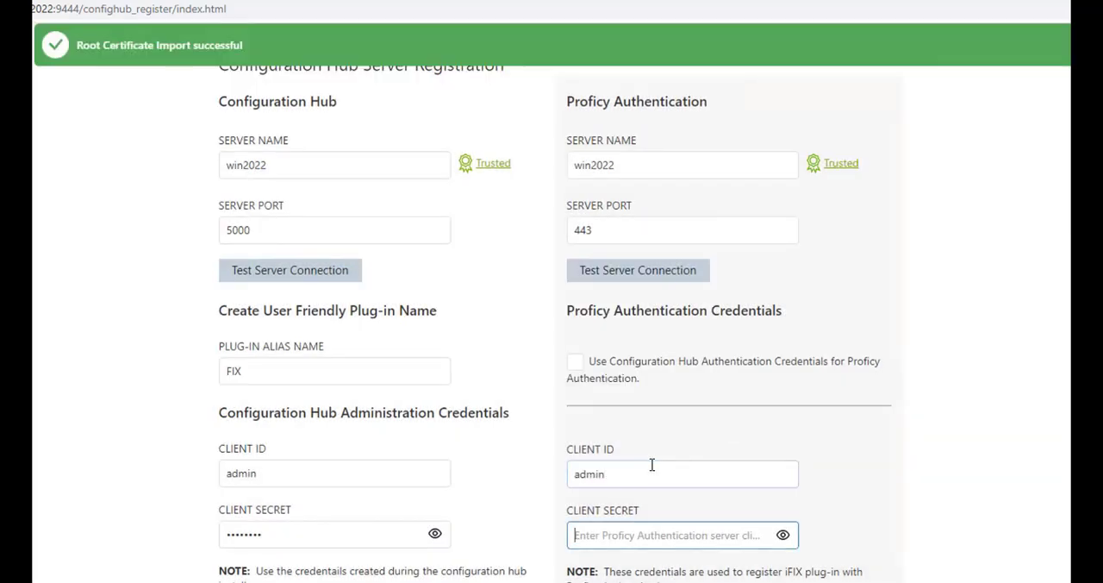
pyautogui.write('••••••••')
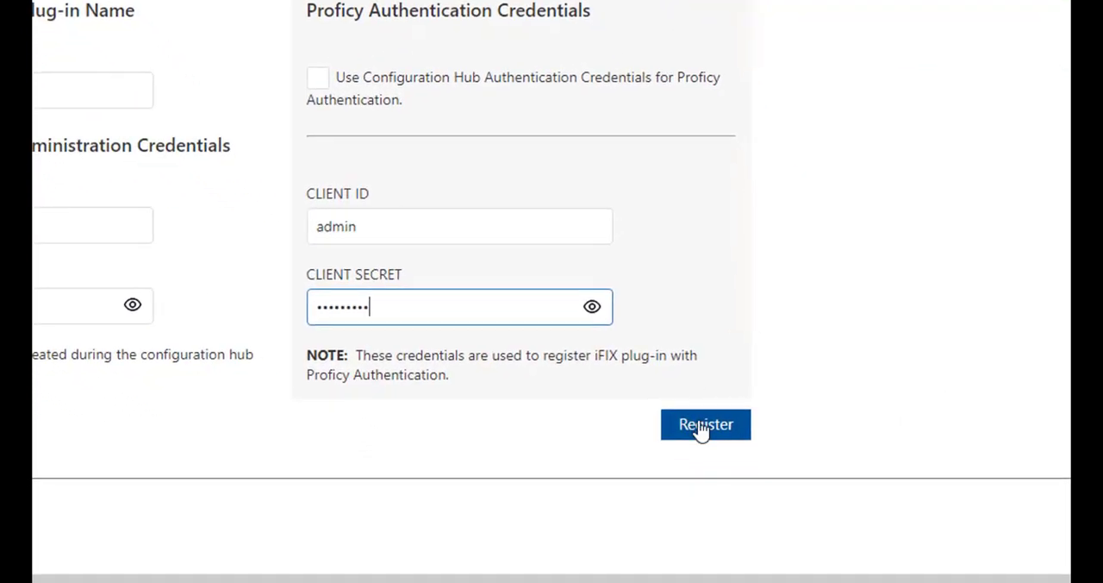
pyautogui.moveTo(144, 31)
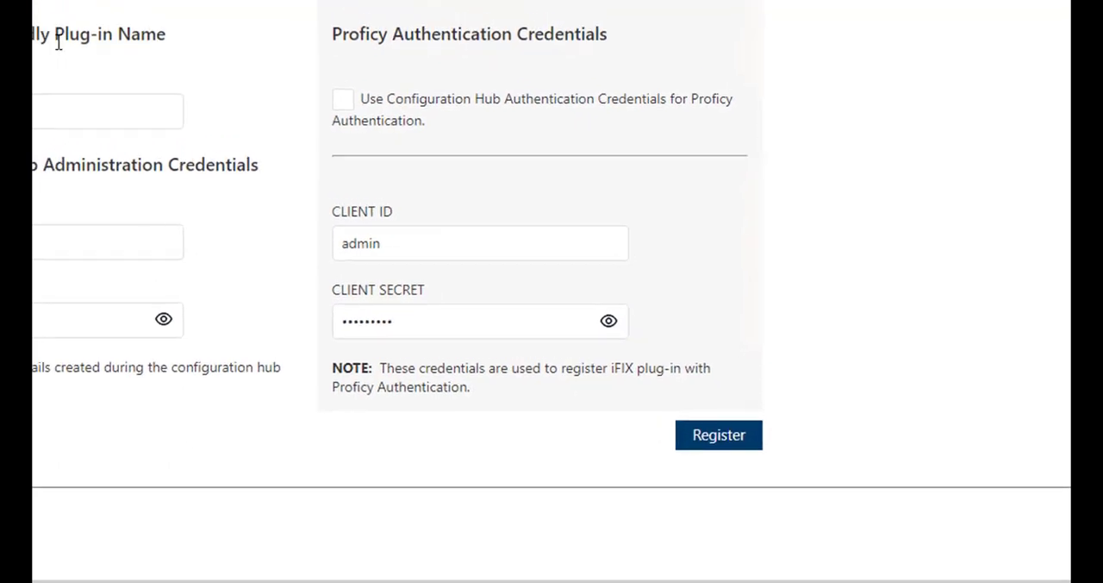
pyautogui.click(718, 434)
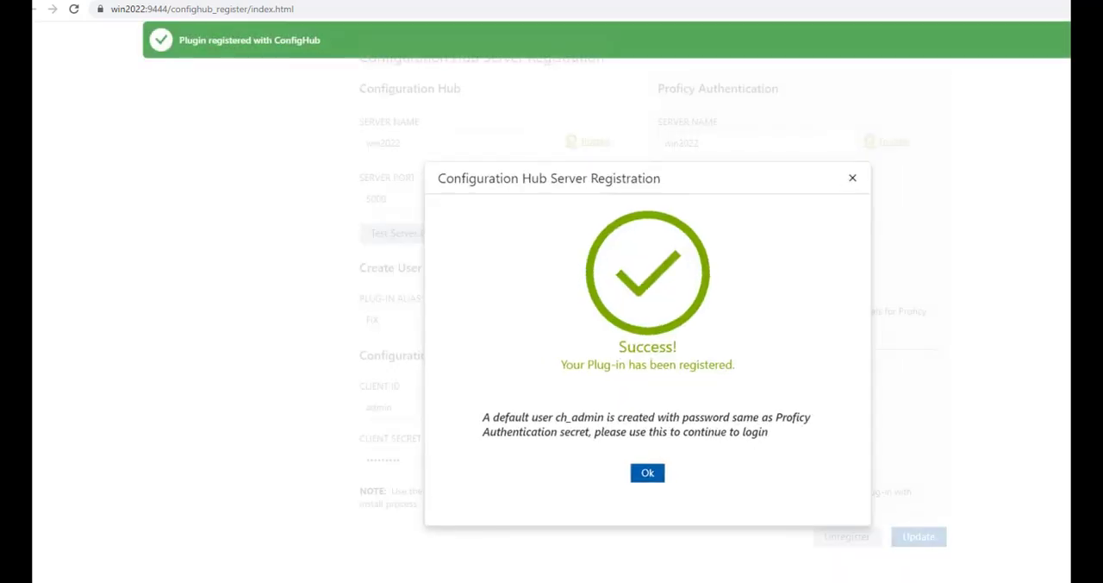
pyautogui.click(647, 472)
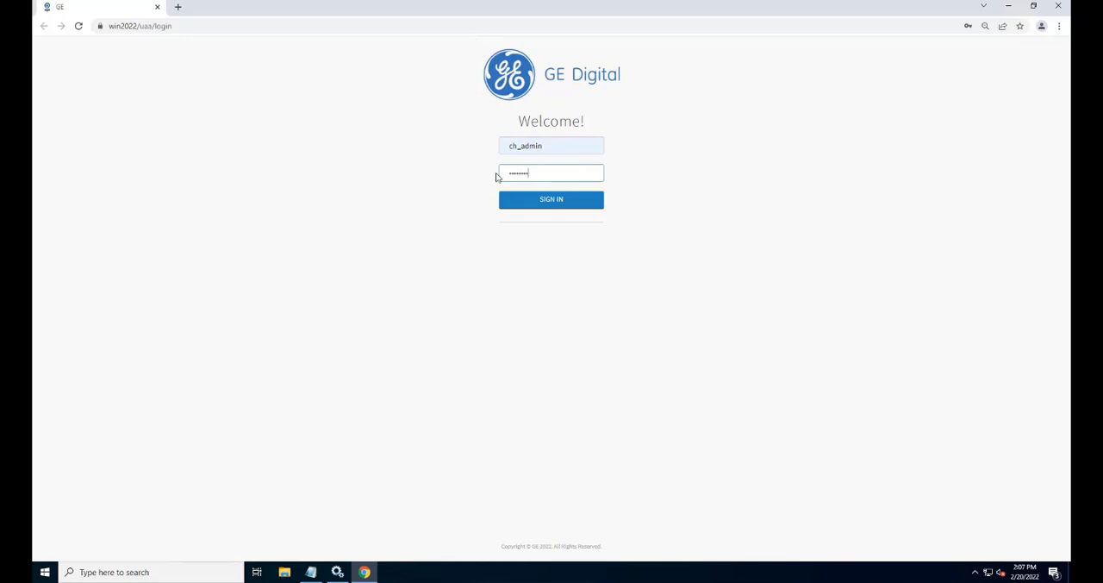
# Sign into Configuration Hub as ch_admin with its password
pyautogui.write('•')
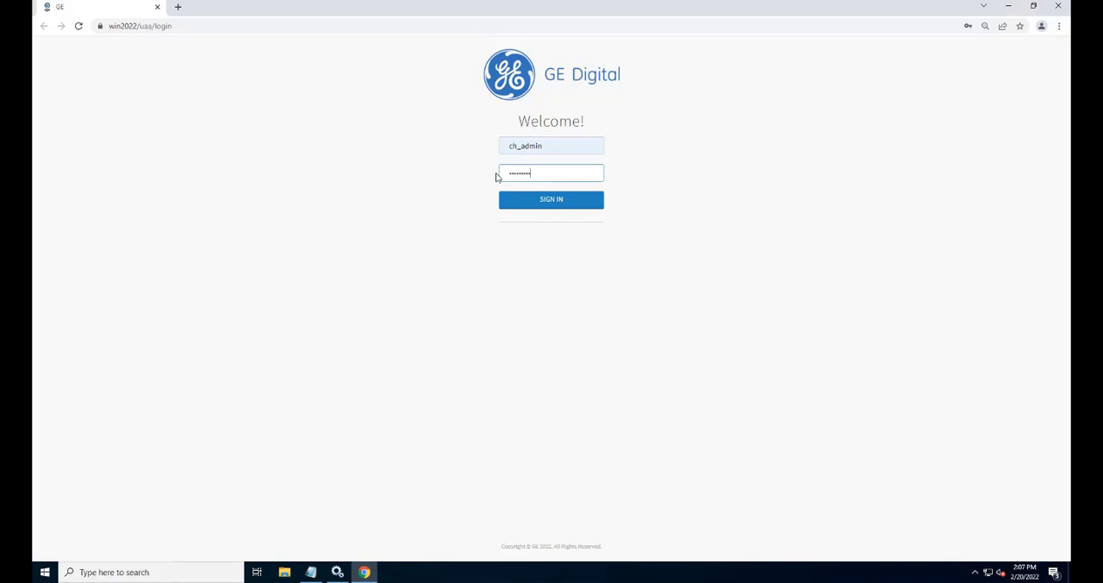
pyautogui.click(551, 199)
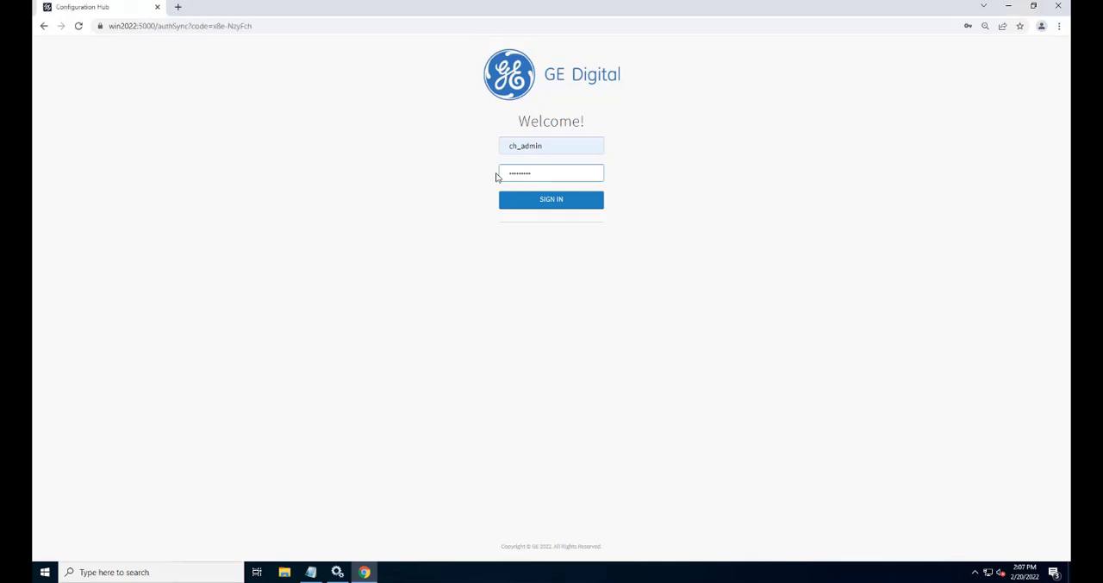
pyautogui.click(550, 199)
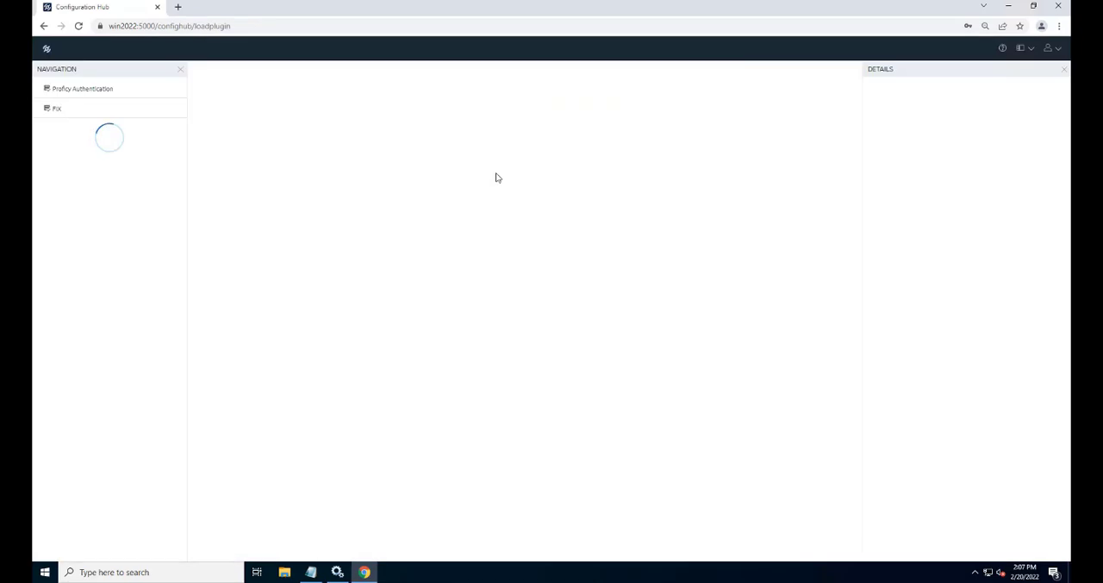
# Under Proficy Authentication > Security > Users, open ch_admin's Group Membership editor
pyautogui.click(83, 88)
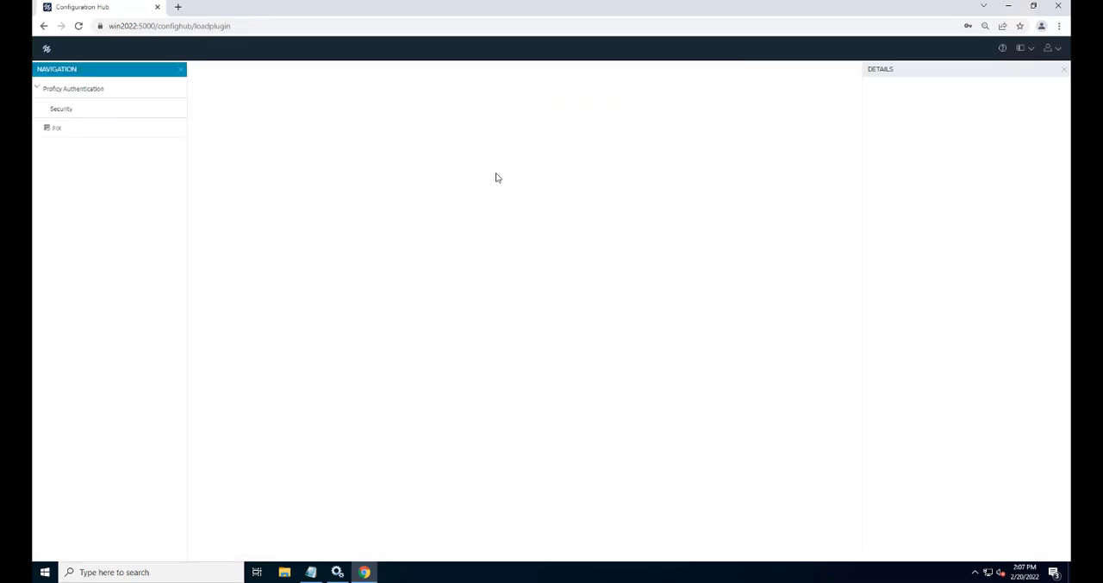
pyautogui.click(61, 108)
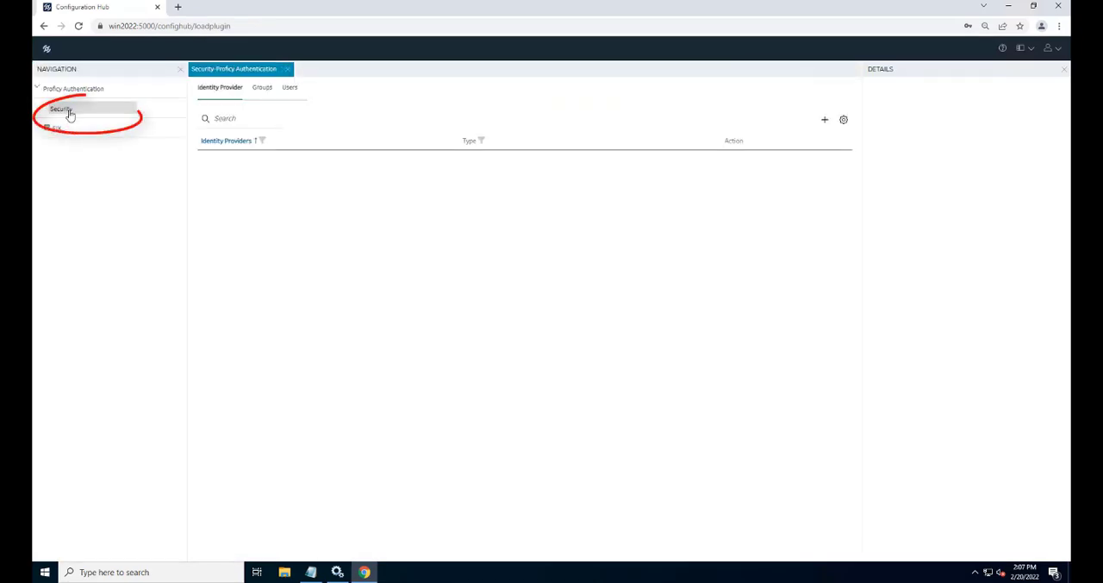
pyautogui.click(60, 109)
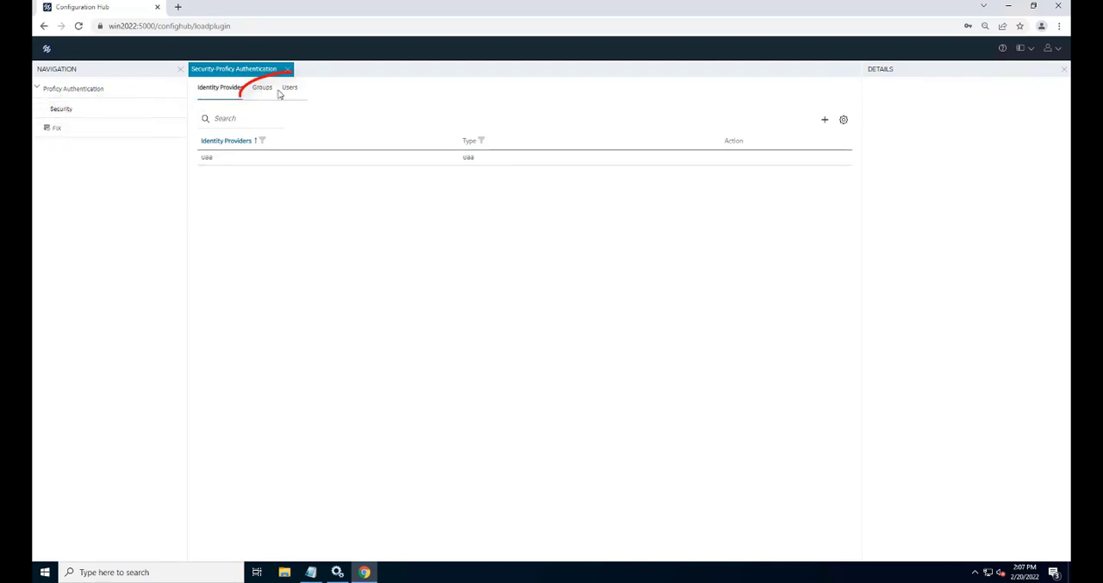
pyautogui.click(289, 87)
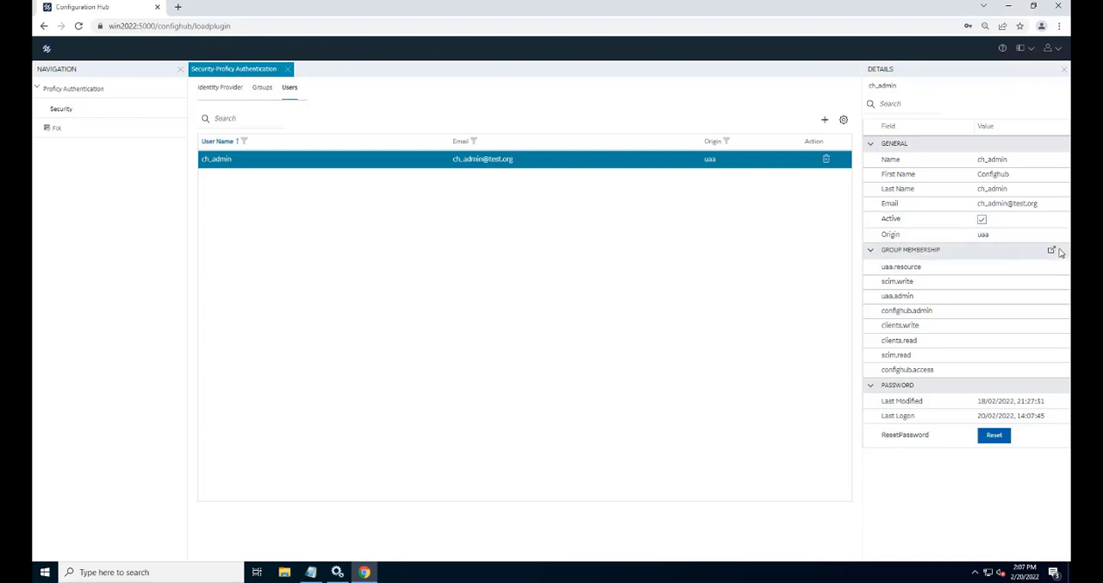
pyautogui.moveTo(1058, 254)
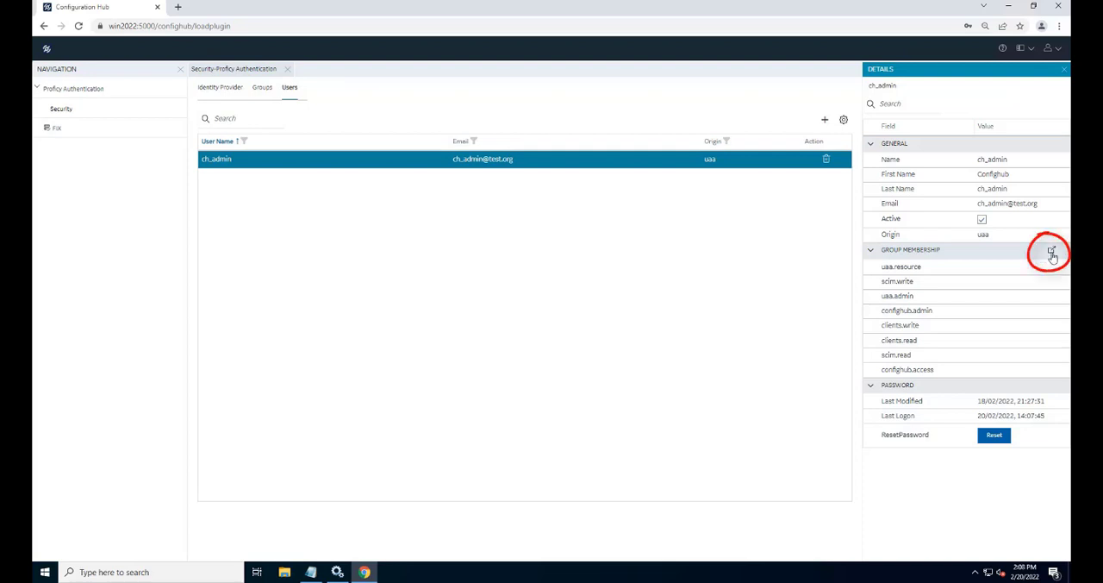
pyautogui.click(1051, 251)
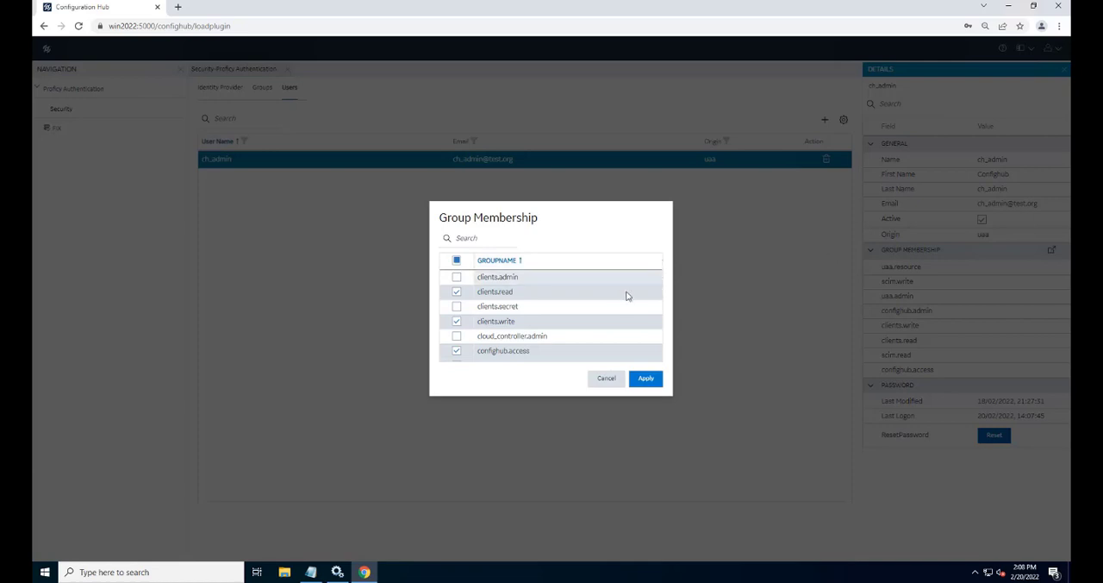
# Tick APPLICATION_DESIGNER, IFIX_PROFICY_AUTH_ADMIN, OPERATORS and SUPERVISORS scada.ifix_shared groups for ch_admin
pyautogui.scroll(-3)
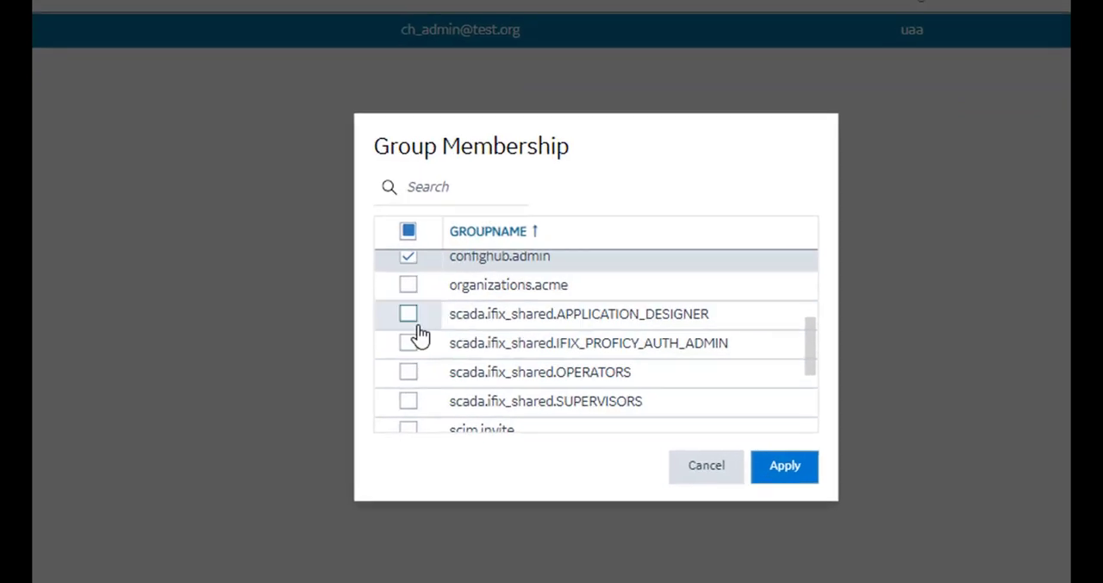
pyautogui.click(408, 313)
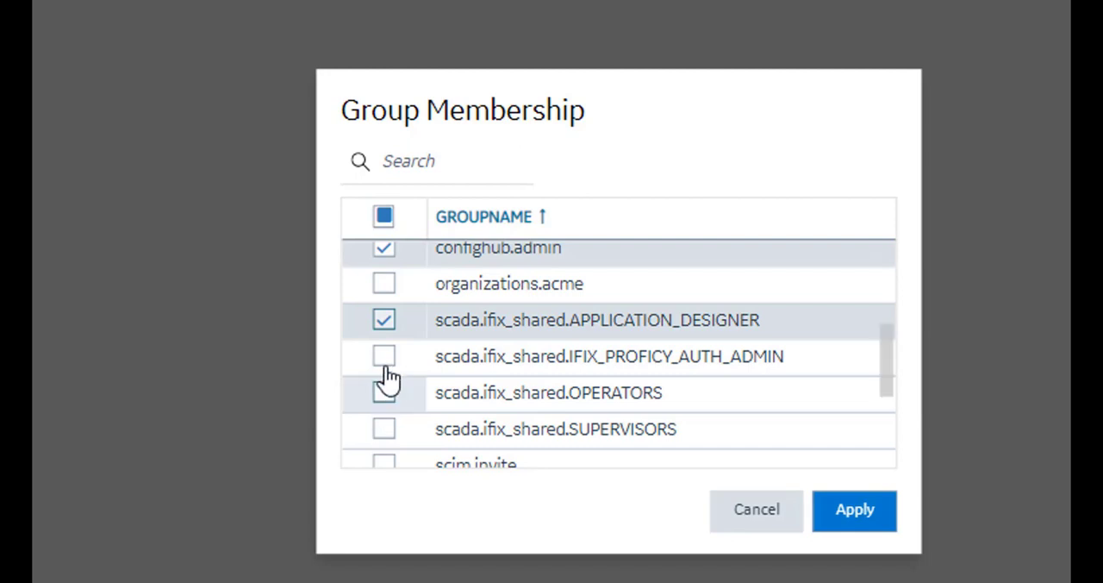
pyautogui.click(384, 356)
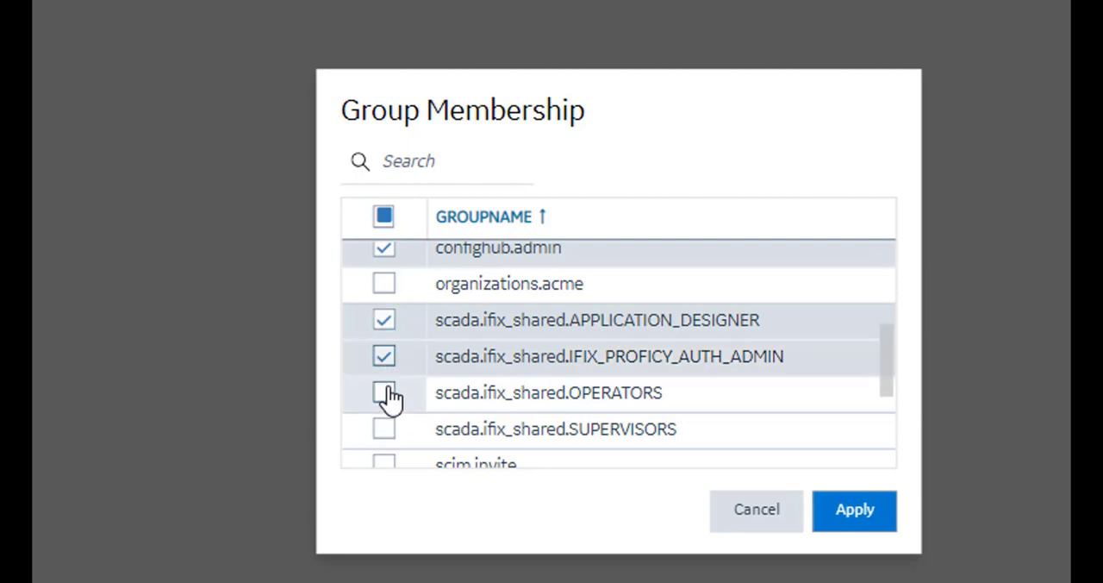
pyautogui.click(383, 392)
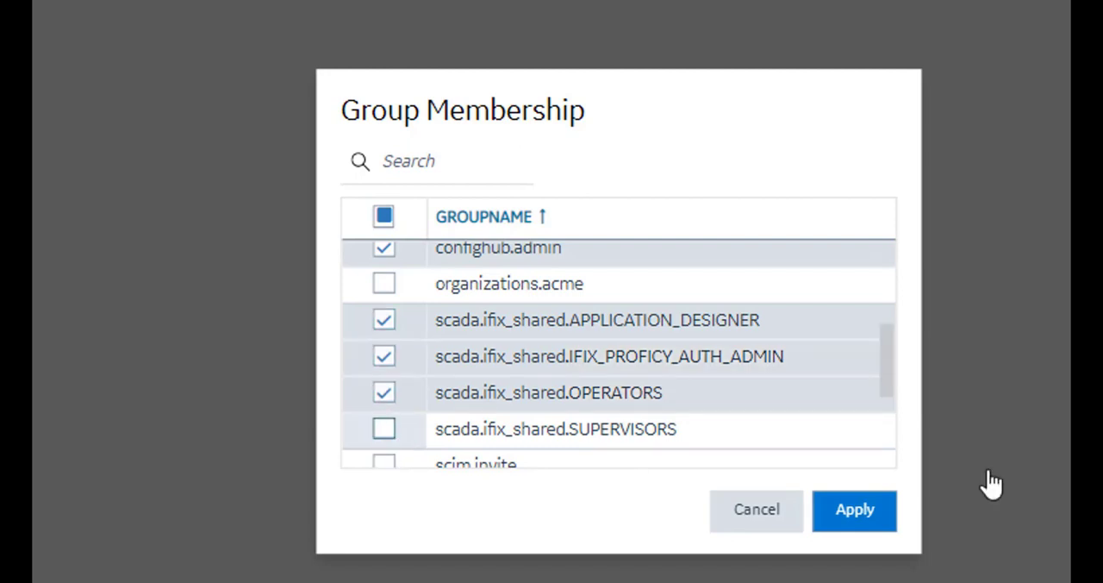
pyautogui.click(384, 429)
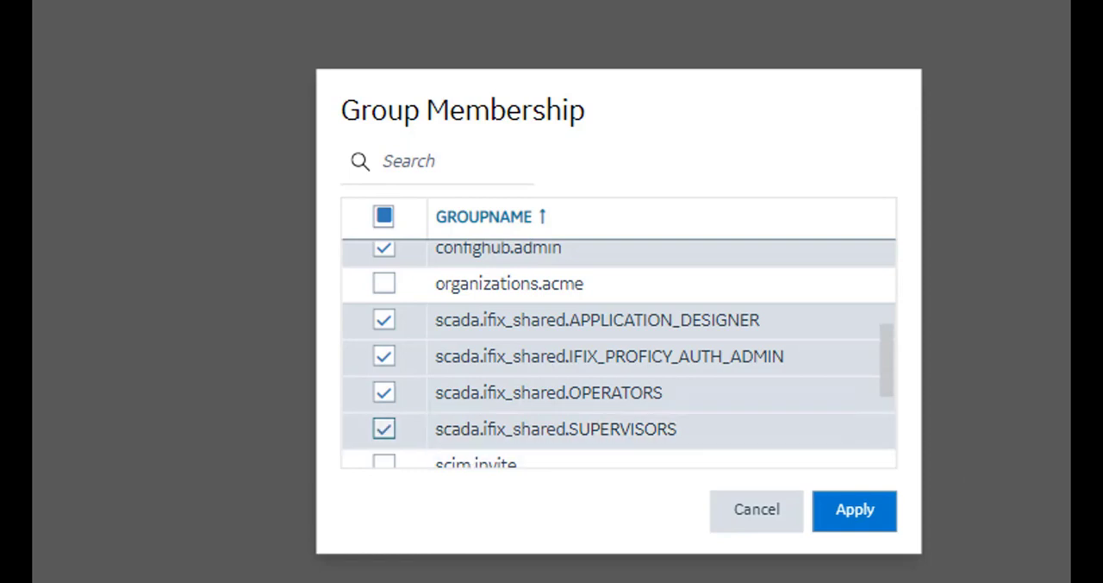